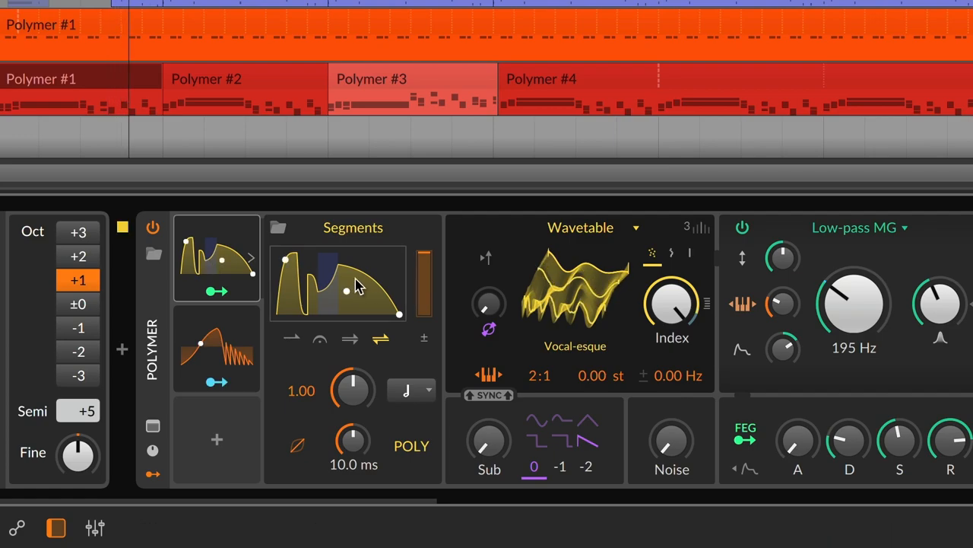
# Step: View the Segments modulator's MSEG curve in the large pop-out editor
pyautogui.doubleClick(337, 282)
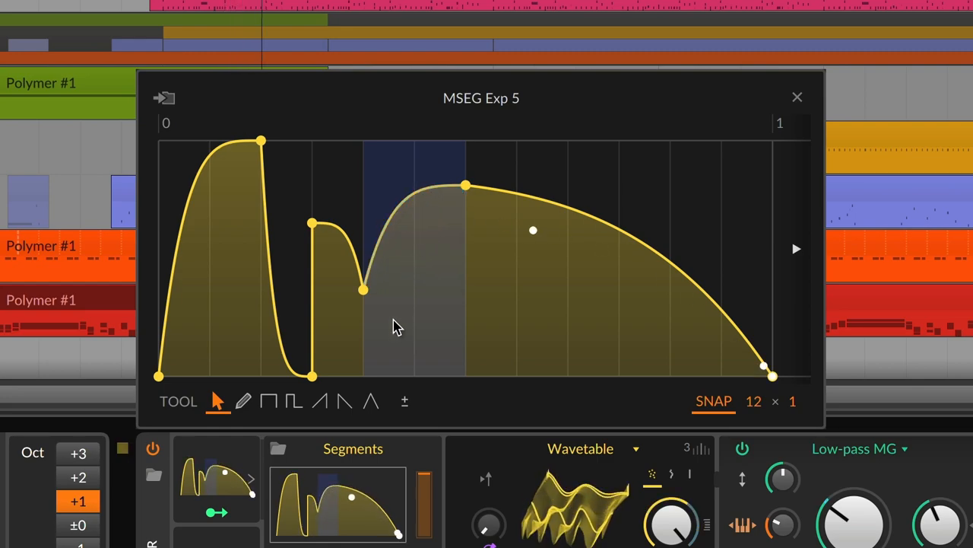
pyautogui.click(344, 401)
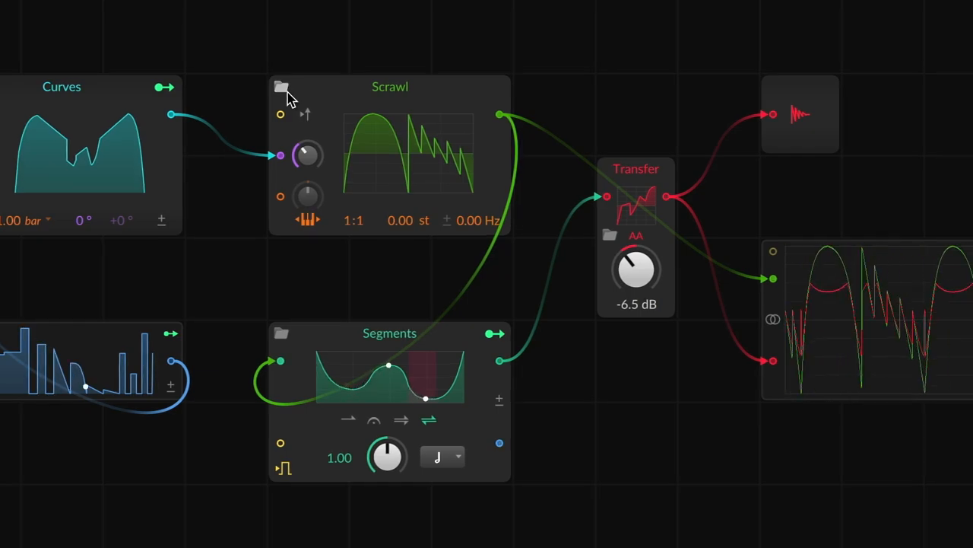
# Step: Browse the Scrawl oscillator's .bwcurve library and preview a periodic curve
pyautogui.click(280, 85)
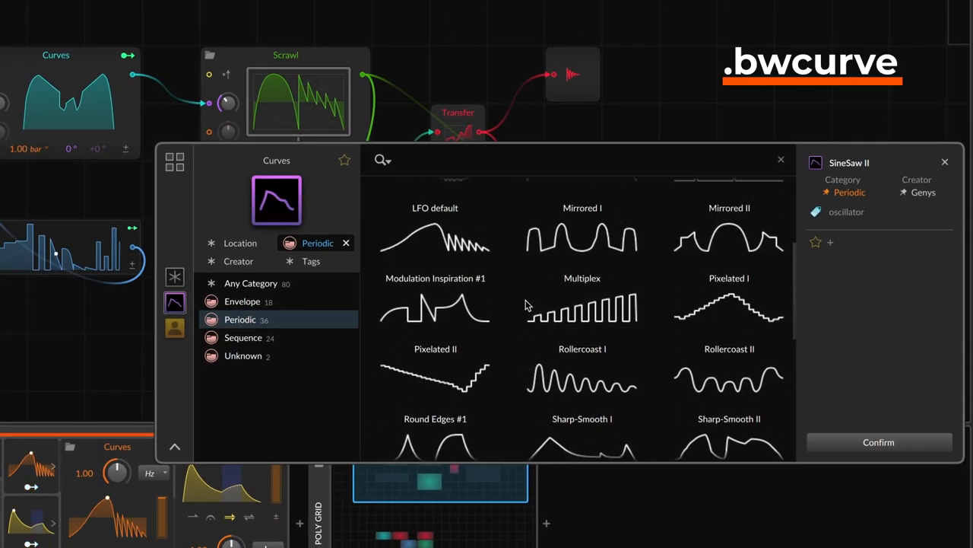
pyautogui.click(581, 284)
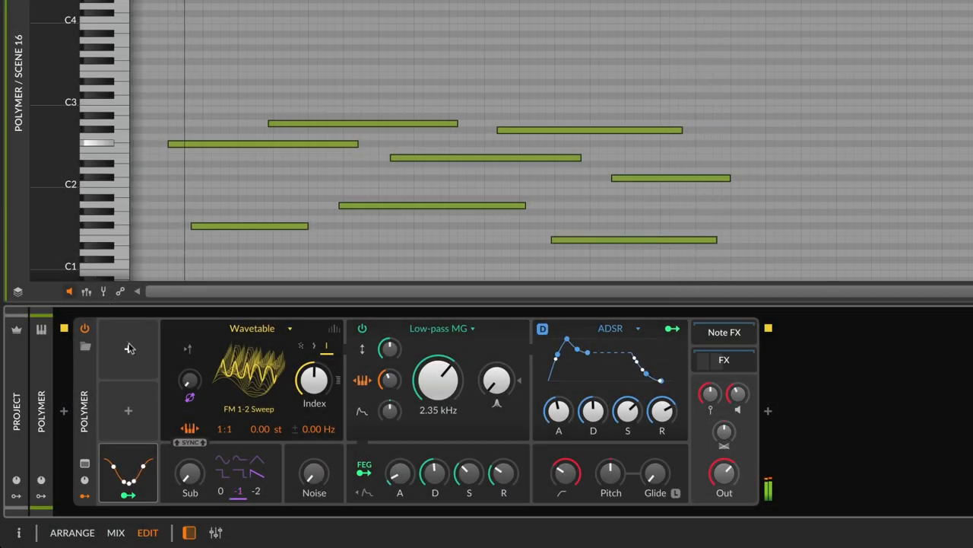
# Step: Add an LFO-type Curves modulator to Polymer and route it to the wavetable Index at about 24%
pyautogui.click(128, 348)
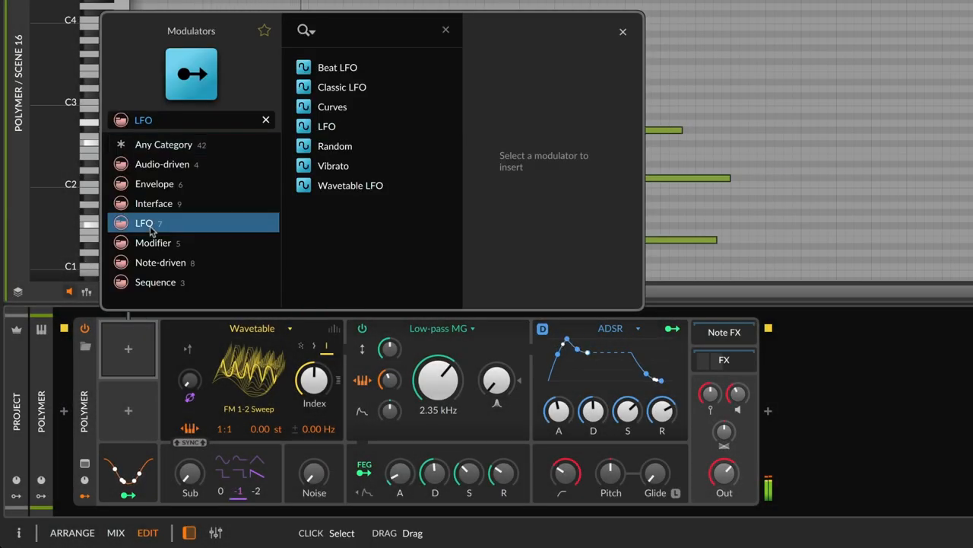
pyautogui.click(332, 106)
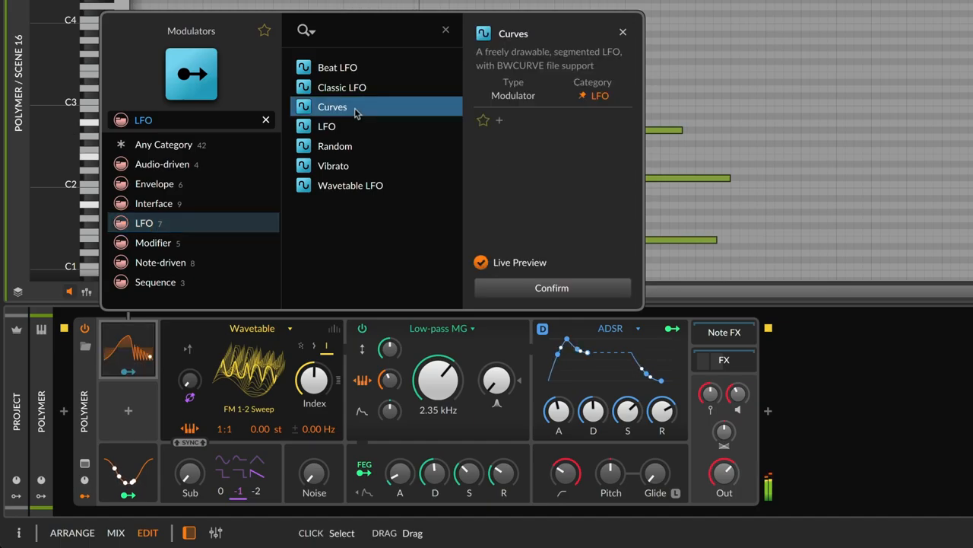
pyautogui.click(551, 288)
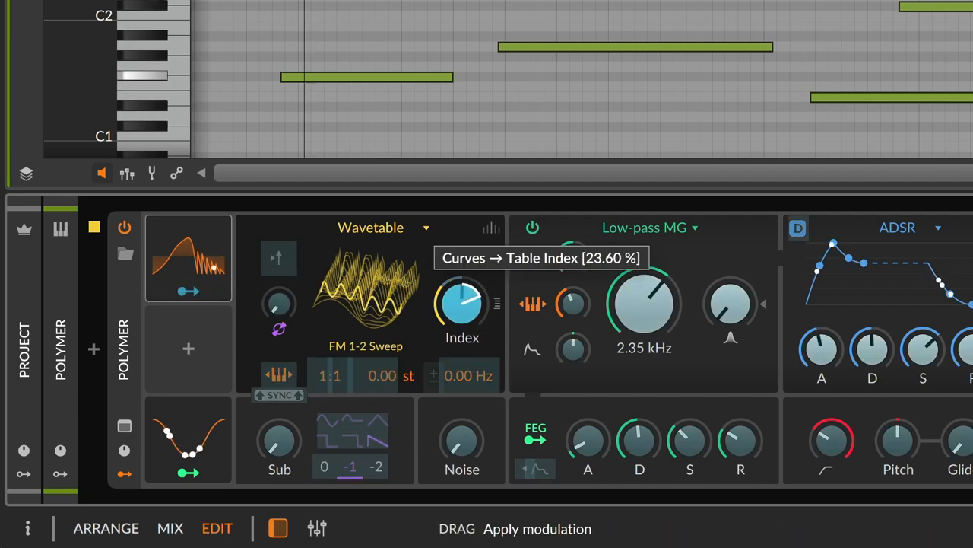
pyautogui.moveTo(463, 304); pyautogui.dragTo(462, 274)
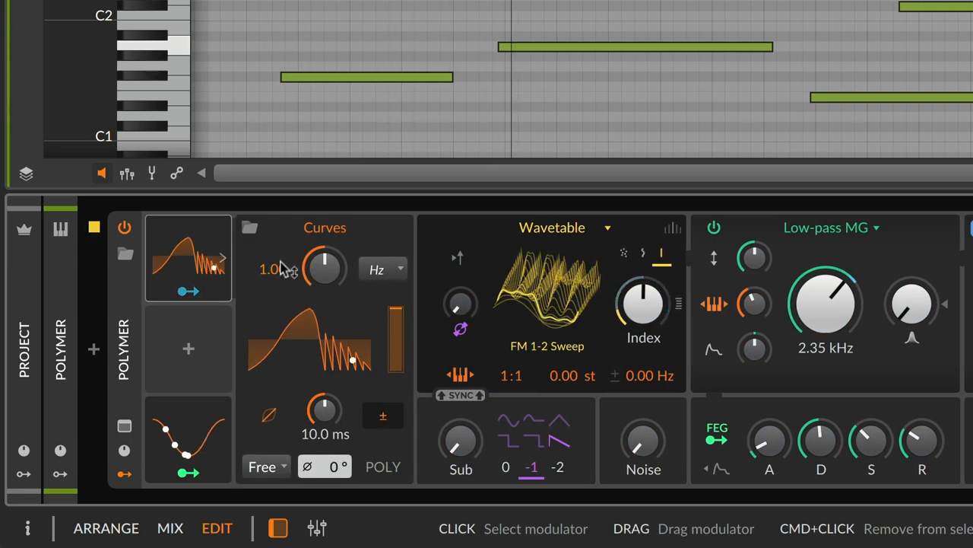
# Step: Run the Curves modulator at a one-bar rate, restarting in sync with transport
pyautogui.moveTo(326, 266); pyautogui.dragTo(326, 281)
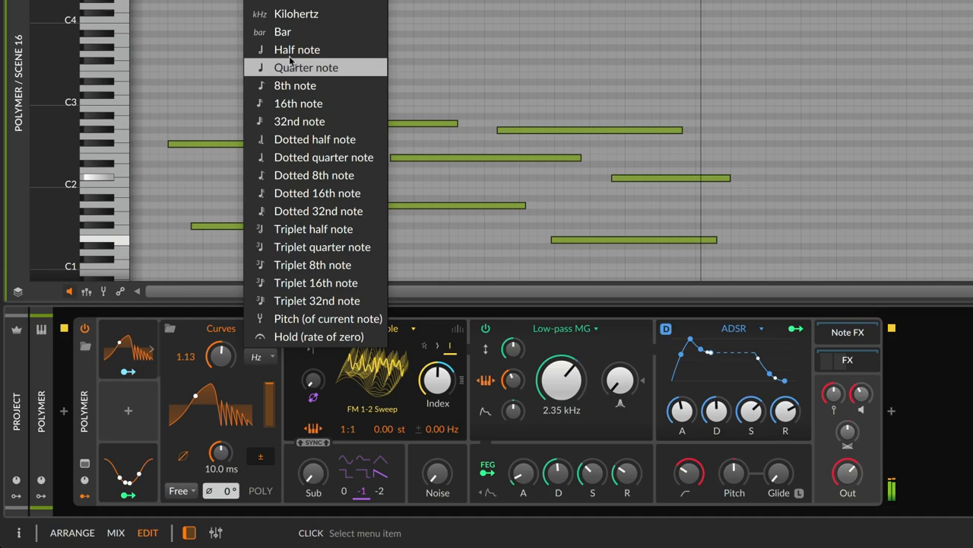
pyautogui.click(283, 31)
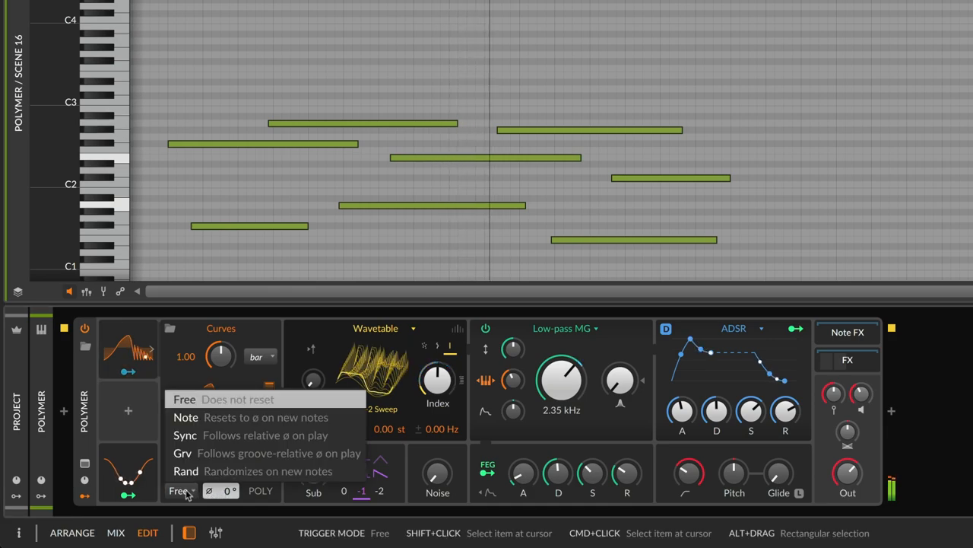
pyautogui.click(186, 435)
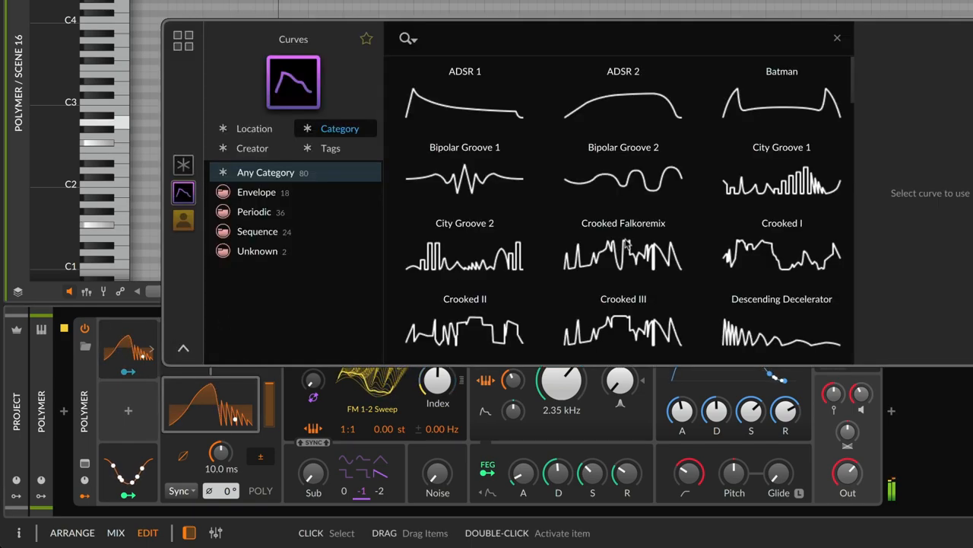
# Step: Load the stepped Descending Decelerator curve from the library into the Curves modulator
pyautogui.click(782, 172)
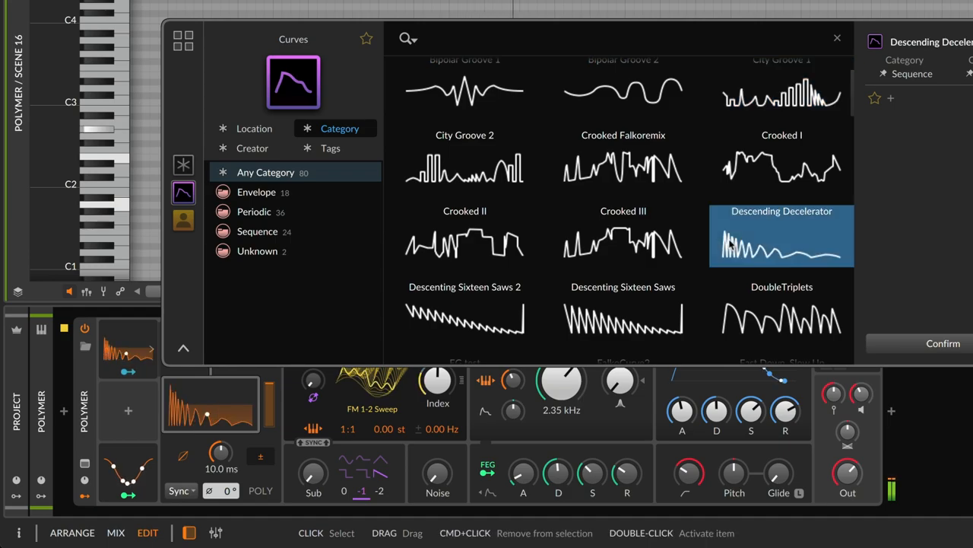
pyautogui.scroll(-3)
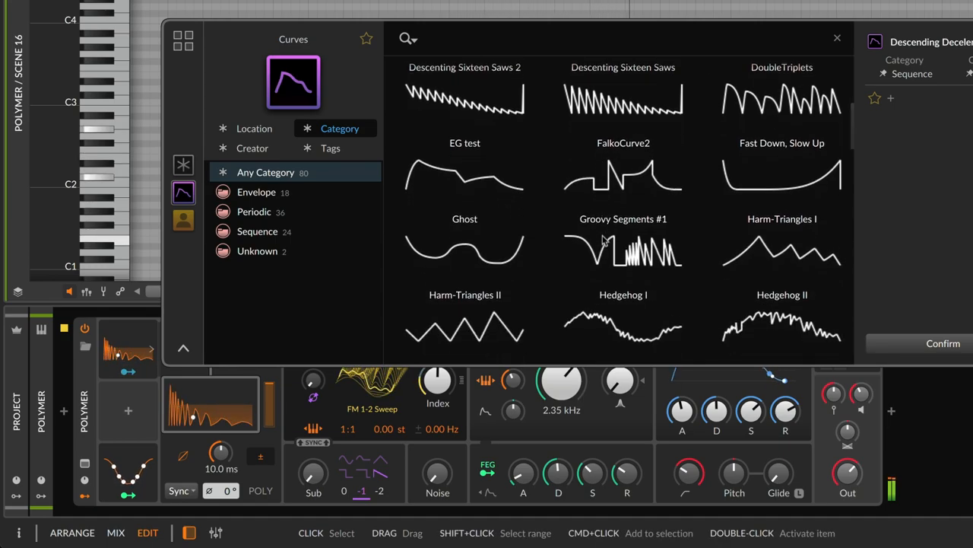
pyautogui.scroll(-3)
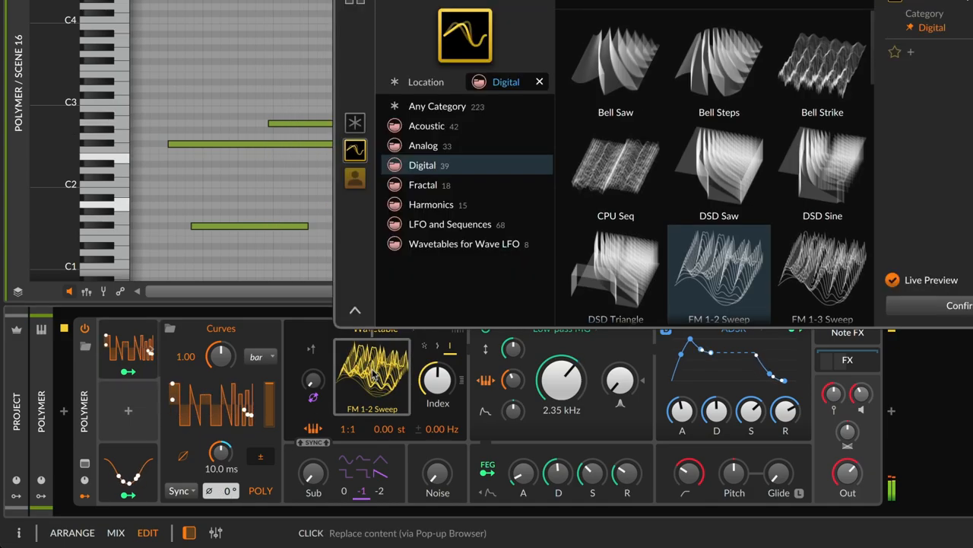
# Step: Swap Polymer's wavetable for one from the Digital set
pyautogui.scroll(-3)
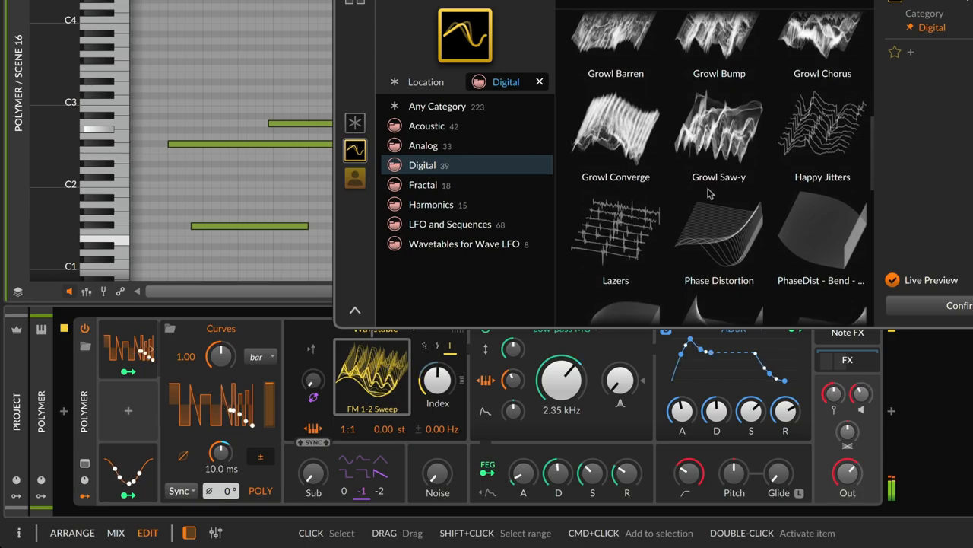
pyautogui.click(718, 235)
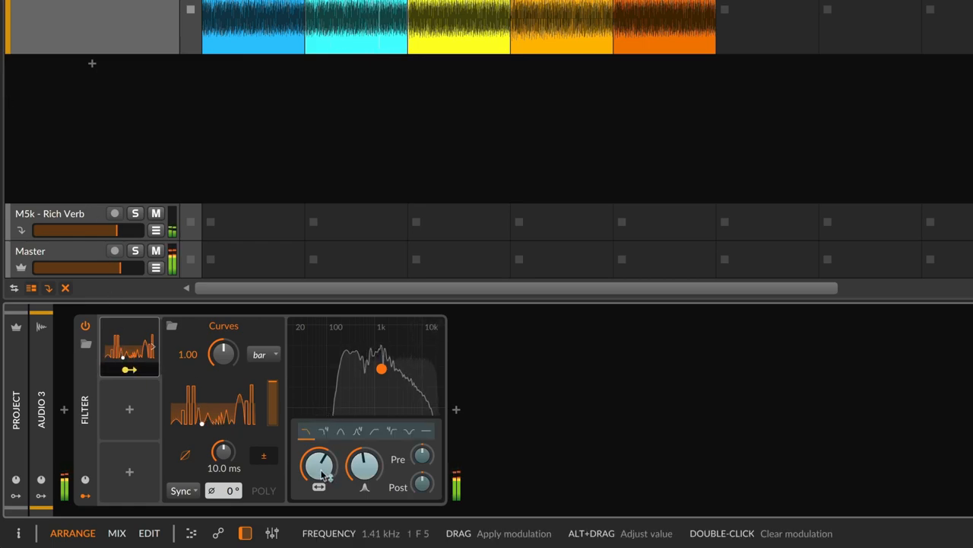
# Step: Reshape City Groove 2 by moving a point to about 13.8% and bending a segment into a rounded hump
pyautogui.click(319, 469)
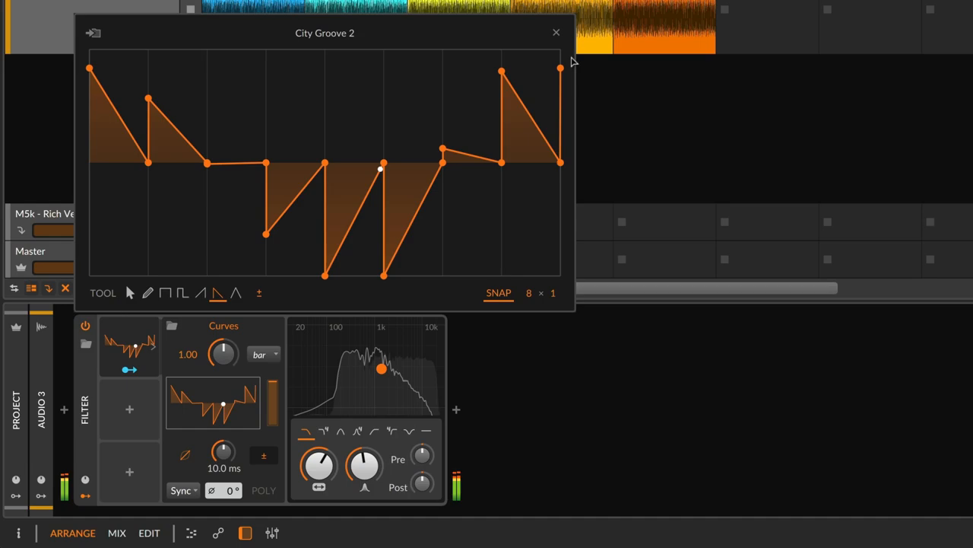
pyautogui.click(129, 293)
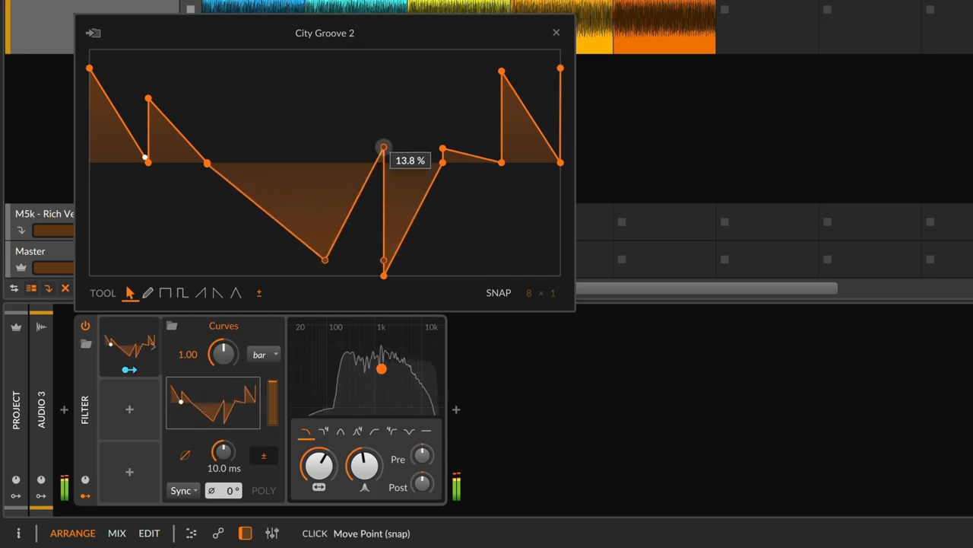
pyautogui.moveTo(383, 147); pyautogui.dragTo(312, 106)
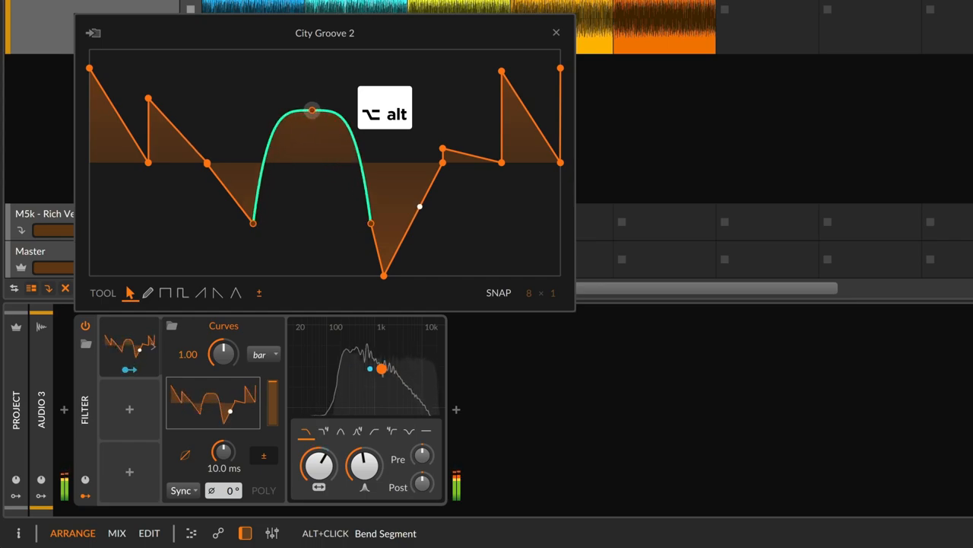
pyautogui.press('shift')
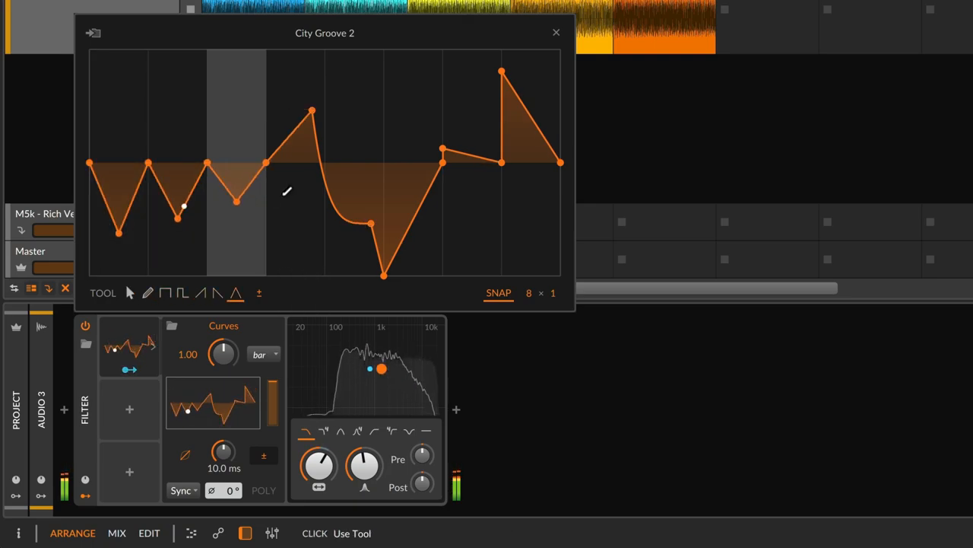
# Step: Draw zig-zag steps on the curve and save it to the library as City Groove 2b
pyautogui.moveTo(502, 73); pyautogui.dragTo(531, 53)
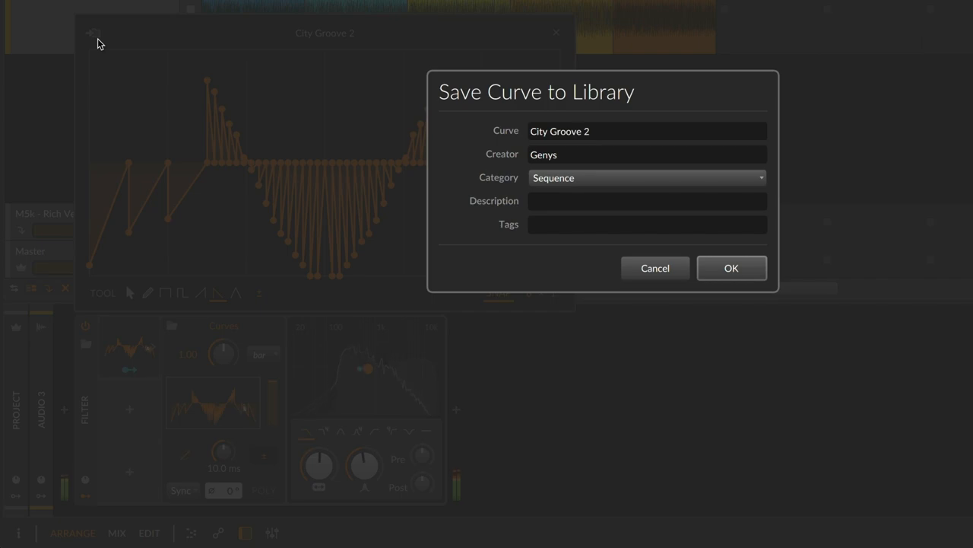
pyautogui.click(731, 268)
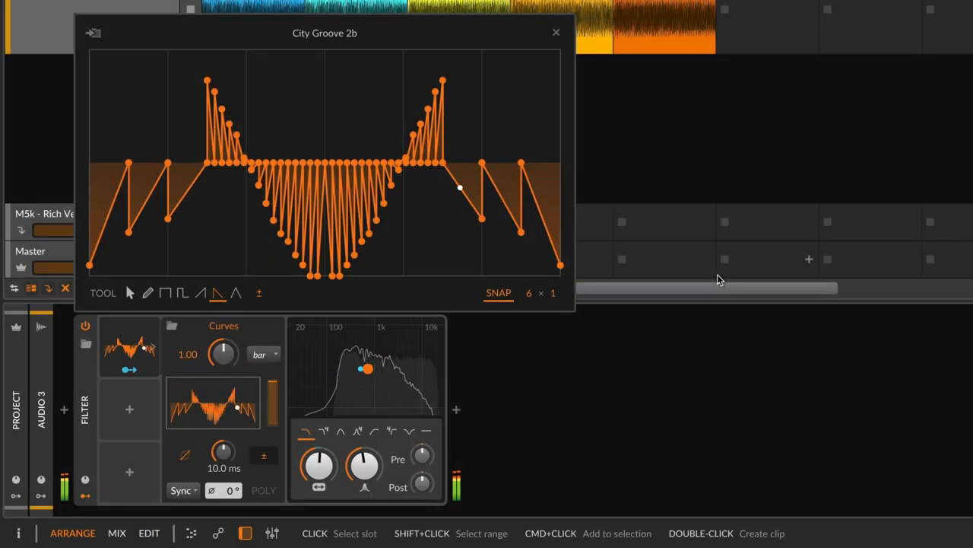
pyautogui.moveTo(459, 187); pyautogui.dragTo(418, 128)
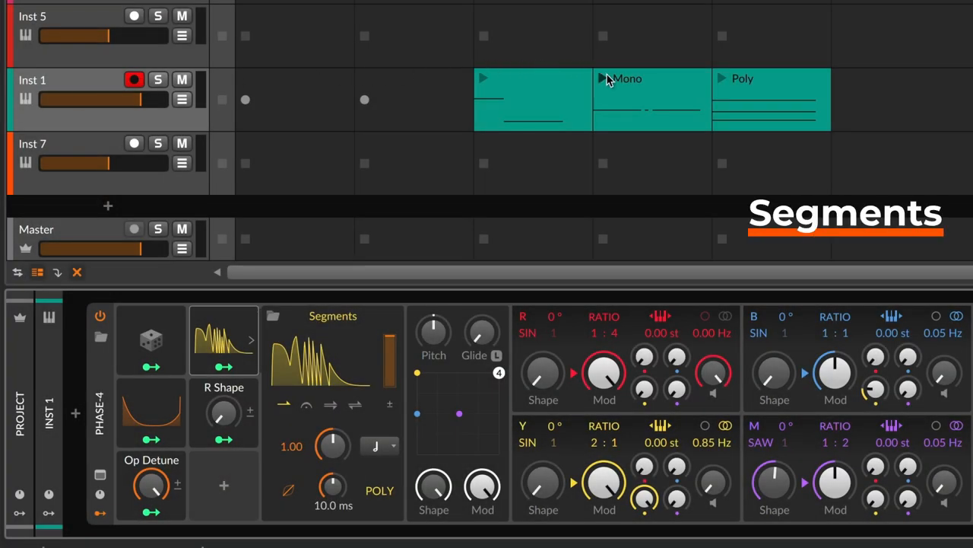
# Step: Launch the Mono clip and lengthen the Groovy Segments envelope to about 1.95 with adjusted points
pyautogui.click(601, 79)
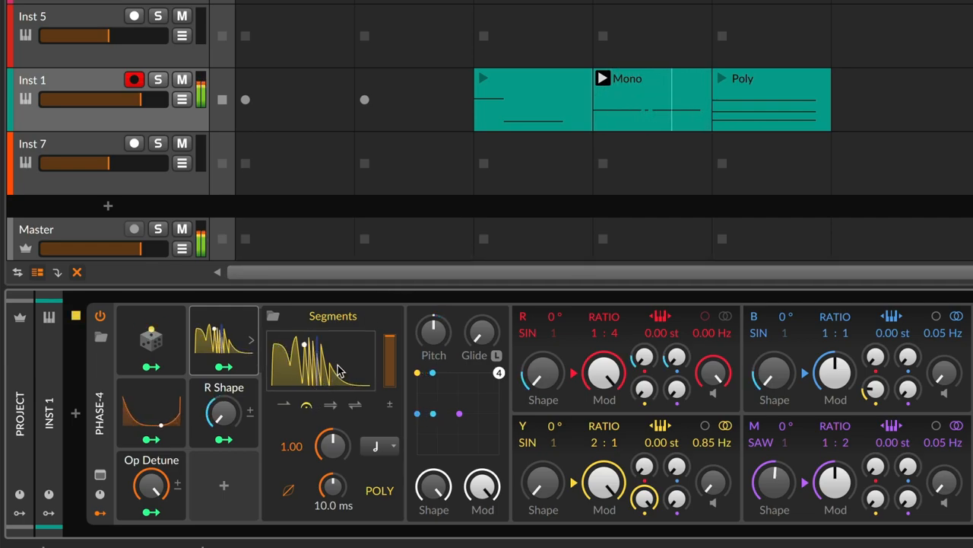
pyautogui.doubleClick(320, 359)
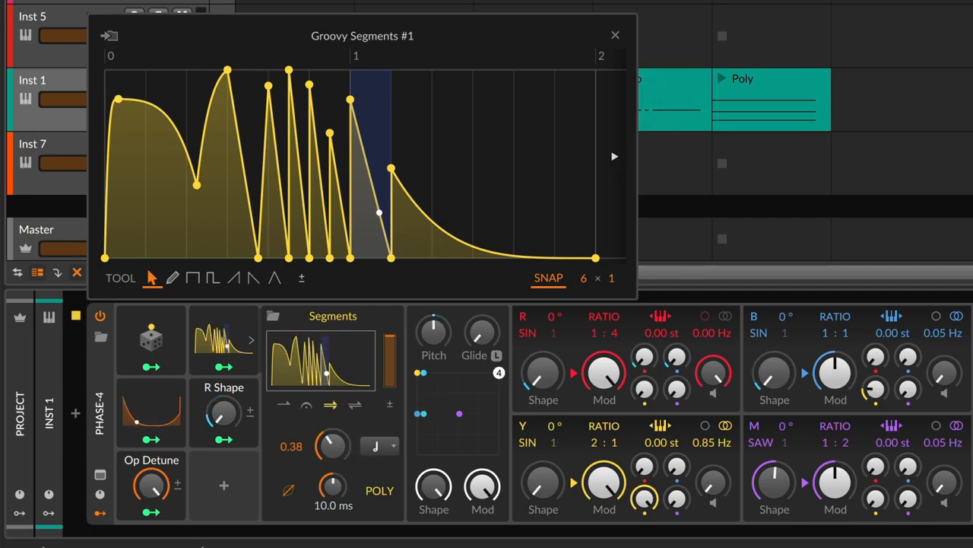
pyautogui.moveTo(332, 448); pyautogui.dragTo(334, 426)
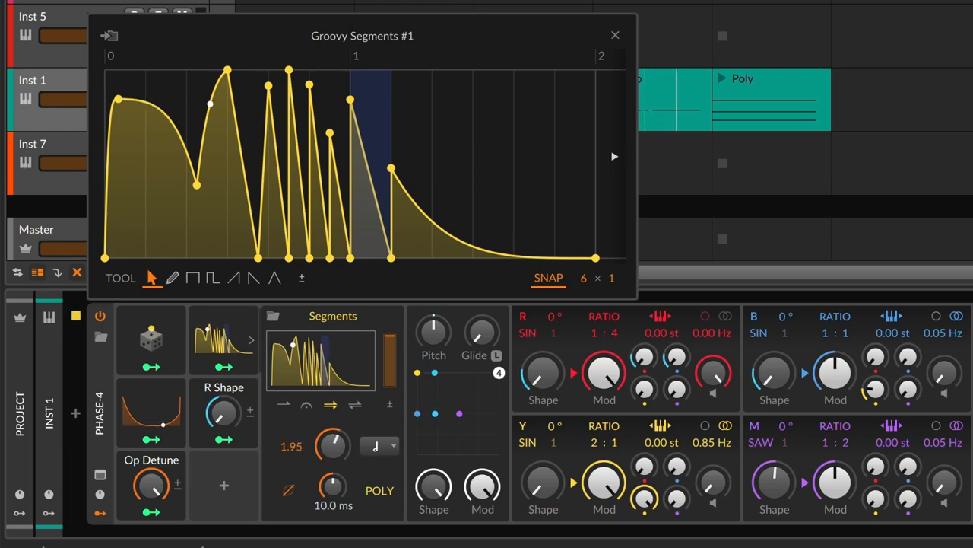
pyautogui.moveTo(332, 447); pyautogui.dragTo(338, 438)
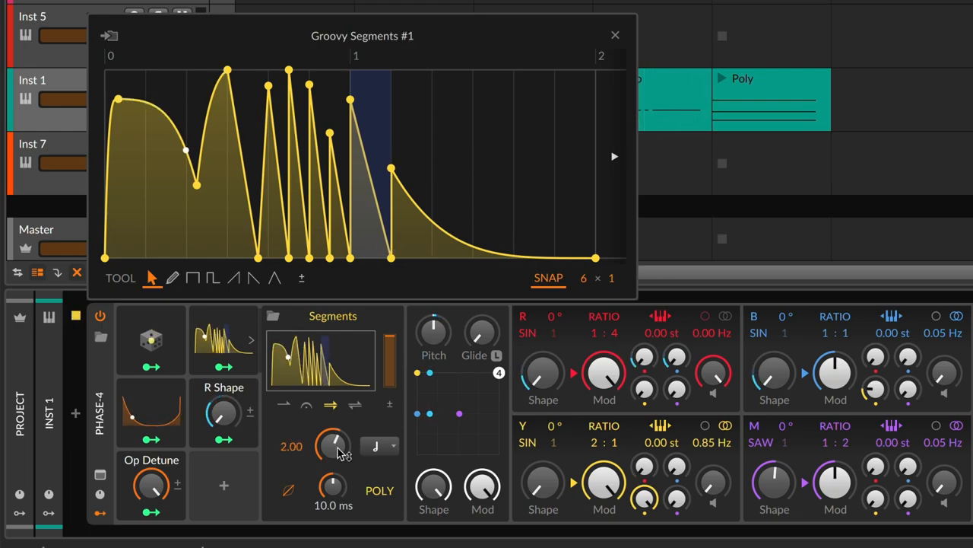
pyautogui.moveTo(185, 151); pyautogui.dragTo(164, 114)
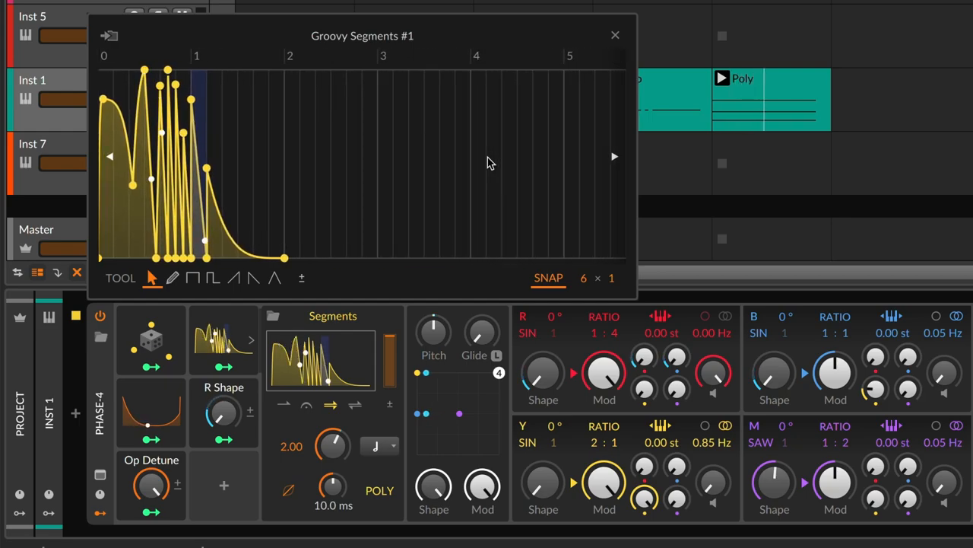
# Step: Draw a broad hump with the pen across the envelope's empty later bars
pyautogui.click(172, 277)
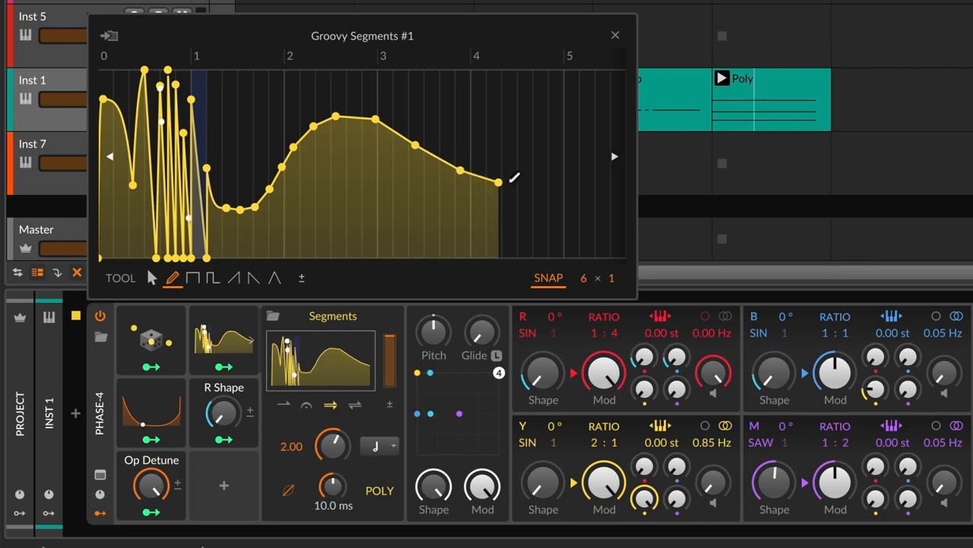
pyautogui.moveTo(499, 181); pyautogui.dragTo(563, 166)
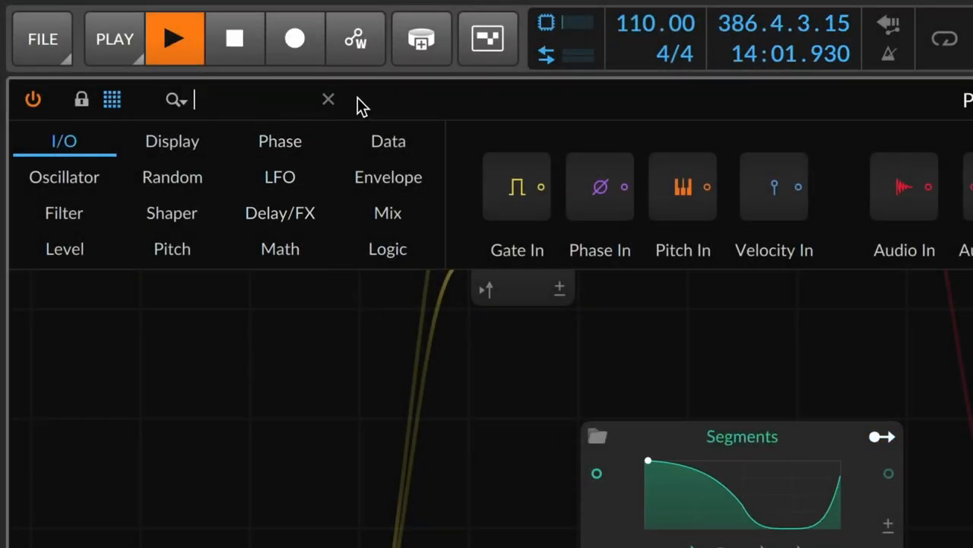
# Step: Find the mseg modules in the Grid browser and adjust a Curves module point to about 52%
pyautogui.write('mseg')
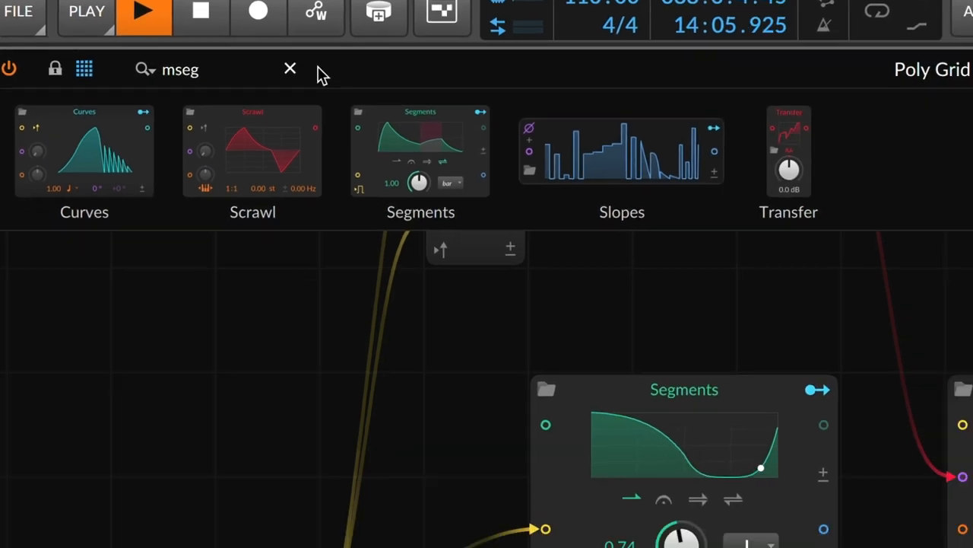
pyautogui.click(289, 68)
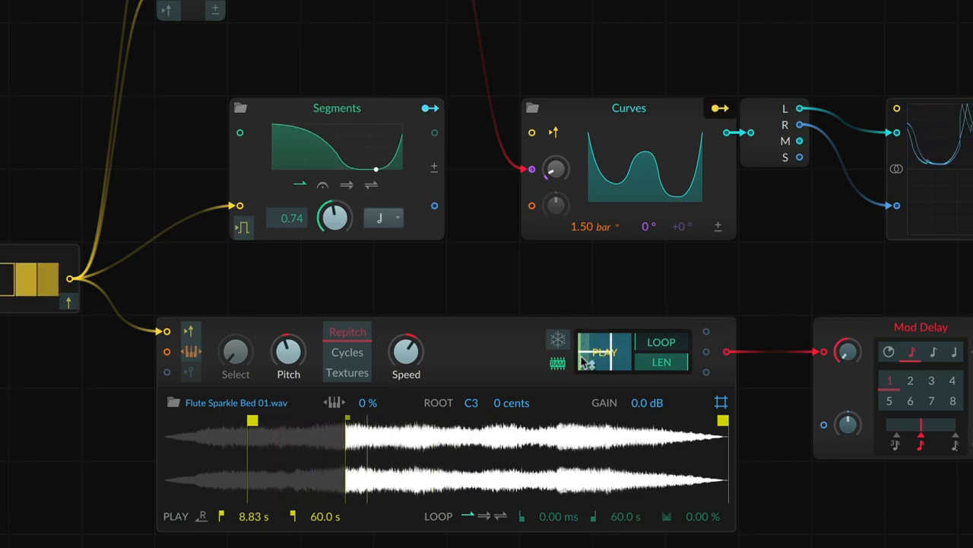
pyautogui.click(606, 352)
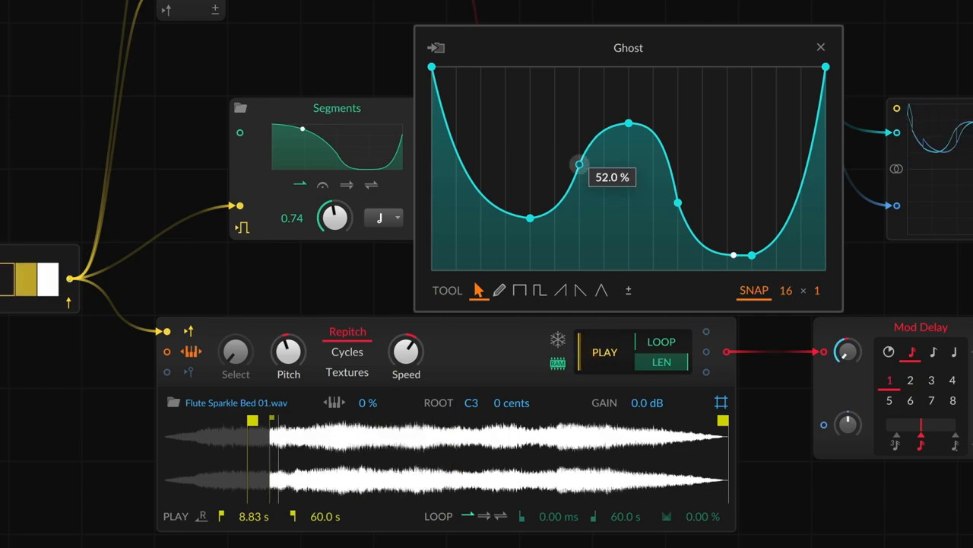
pyautogui.moveTo(578, 164); pyautogui.dragTo(578, 210)
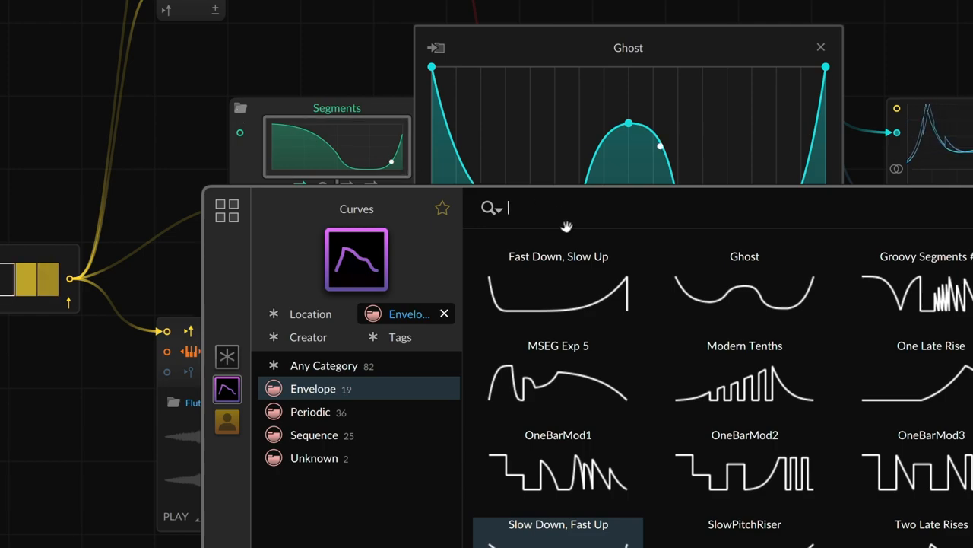
# Step: Load the Ghost library curve into the Grid module
pyautogui.click(745, 292)
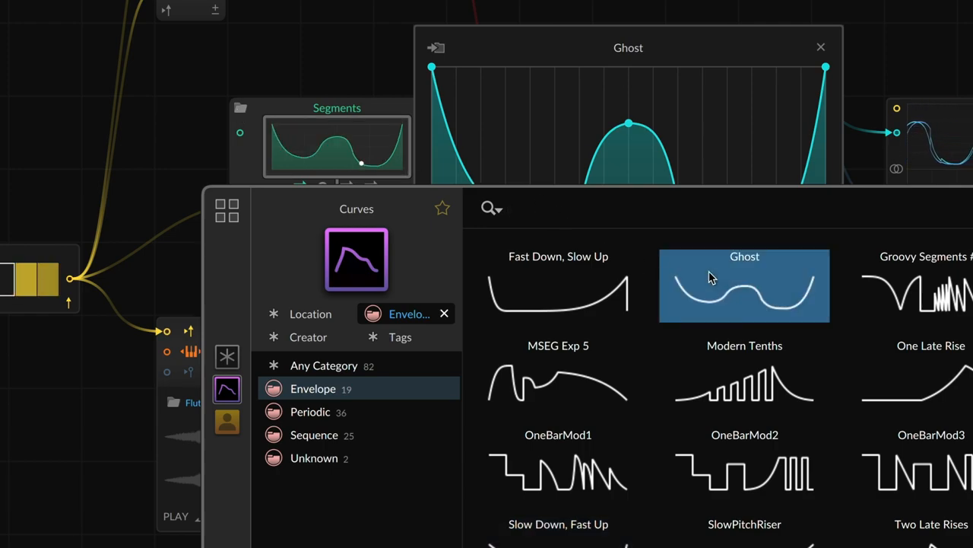
pyautogui.doubleClick(745, 286)
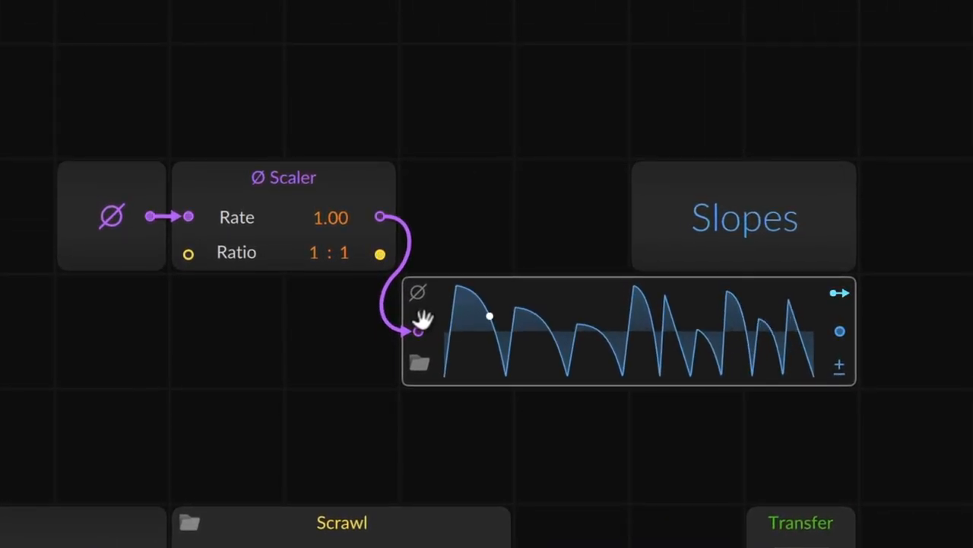
# Step: Redraw the Scrawl oscillator's Round Edges shape into two rounded peaks with a mid-level saddle
pyautogui.moveTo(490, 315); pyautogui.dragTo(460, 286)
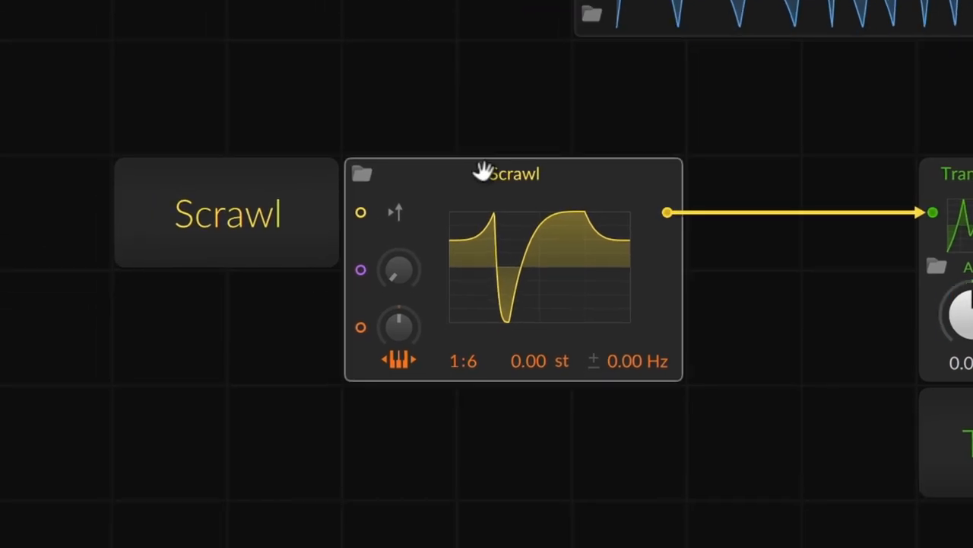
pyautogui.doubleClick(540, 266)
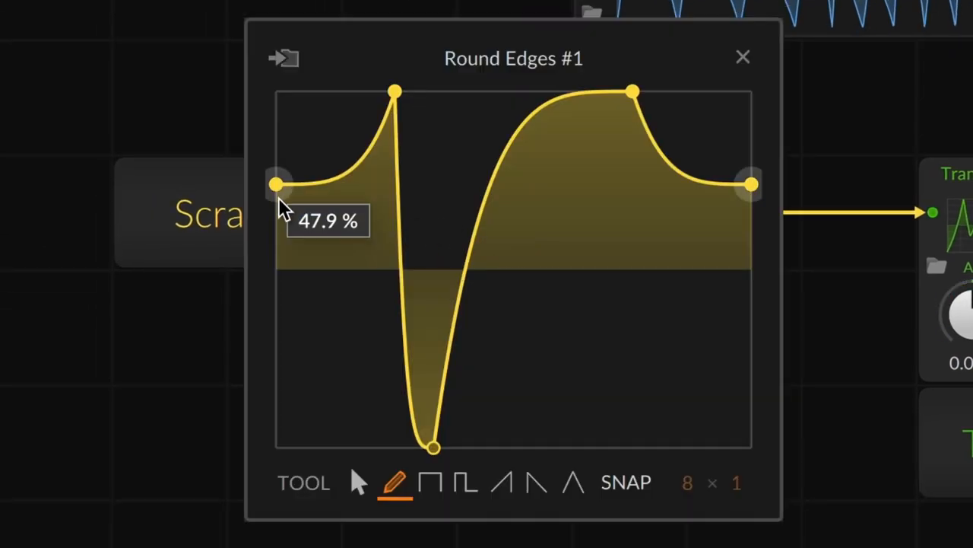
pyautogui.moveTo(277, 185); pyautogui.dragTo(277, 327)
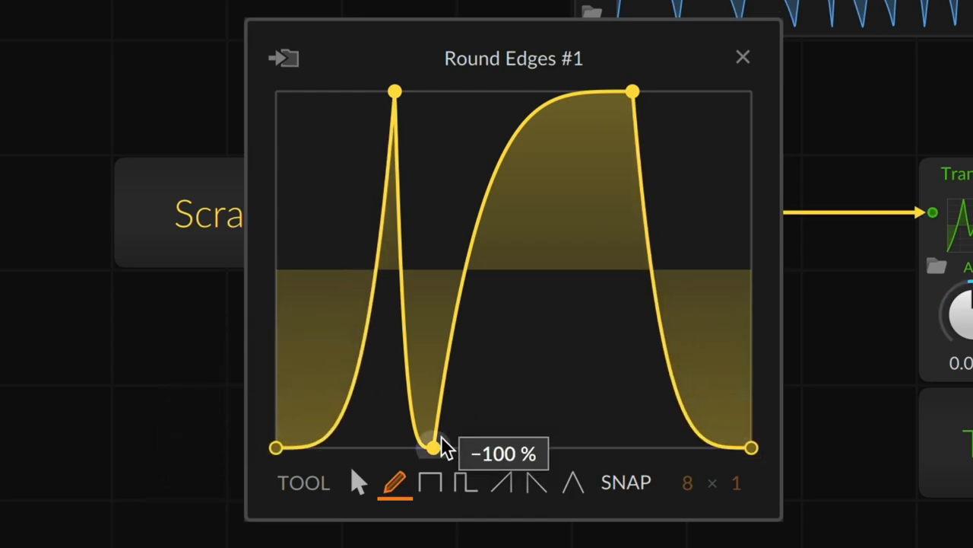
pyautogui.moveTo(428, 444); pyautogui.dragTo(572, 214)
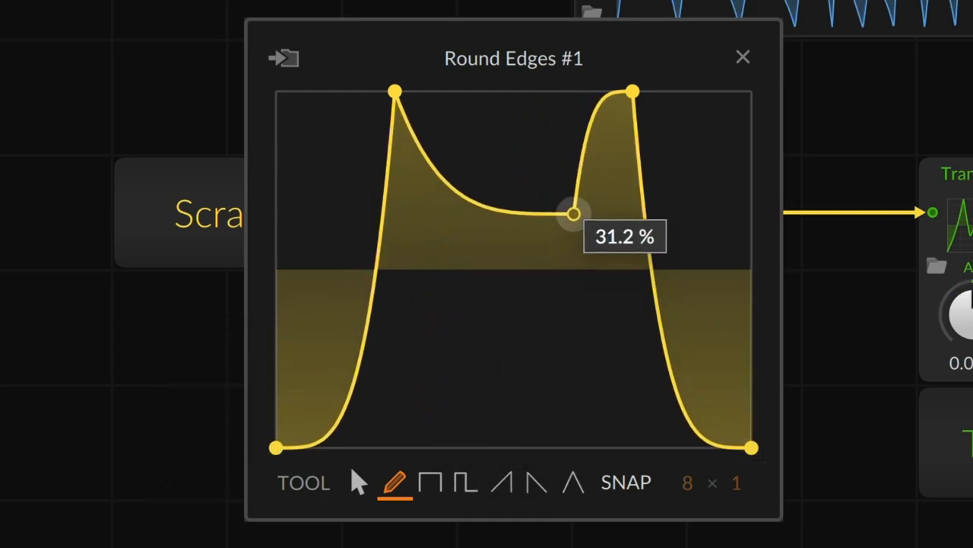
pyautogui.moveTo(575, 213); pyautogui.dragTo(540, 447)
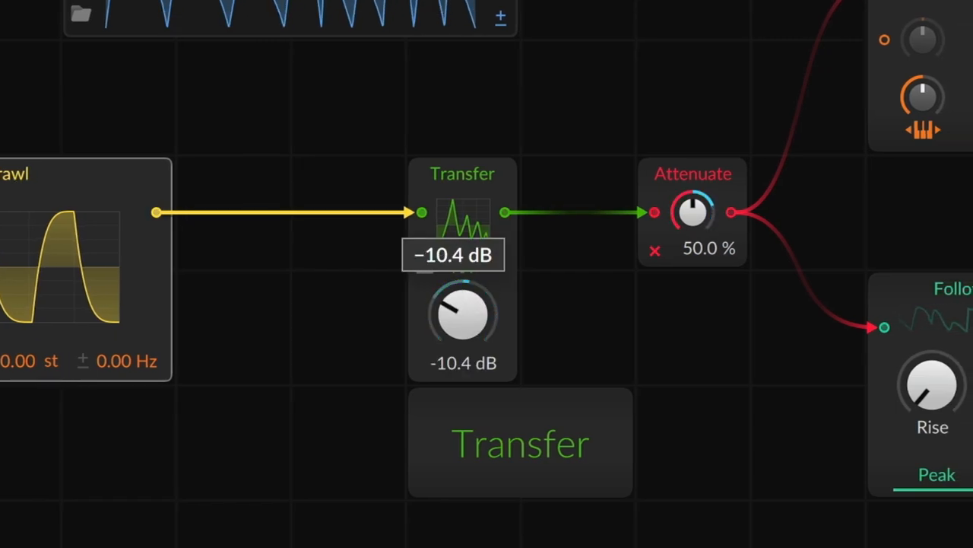
# Step: Raise the Transfer module's gain to about +0.8 dB
pyautogui.moveTo(462, 312); pyautogui.dragTo(472, 289)
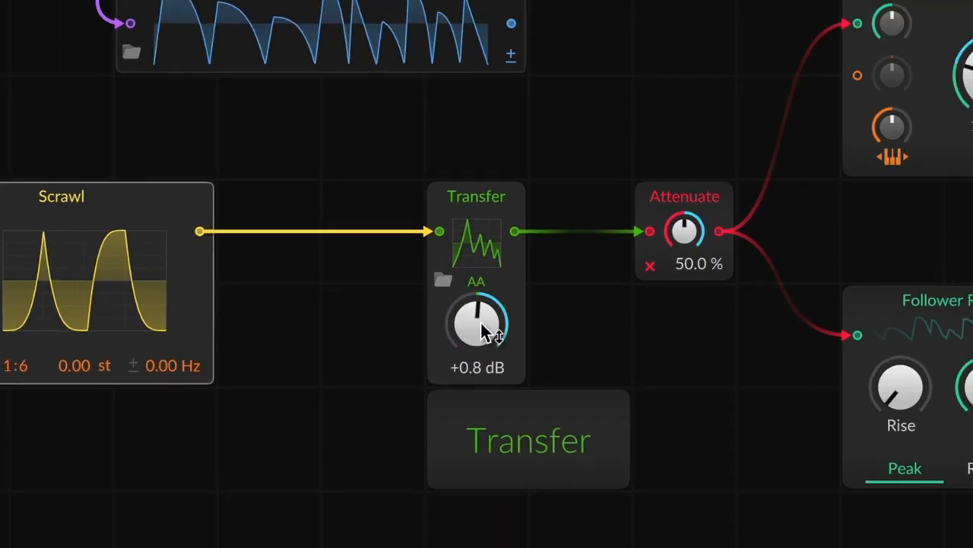
pyautogui.scroll(-3)
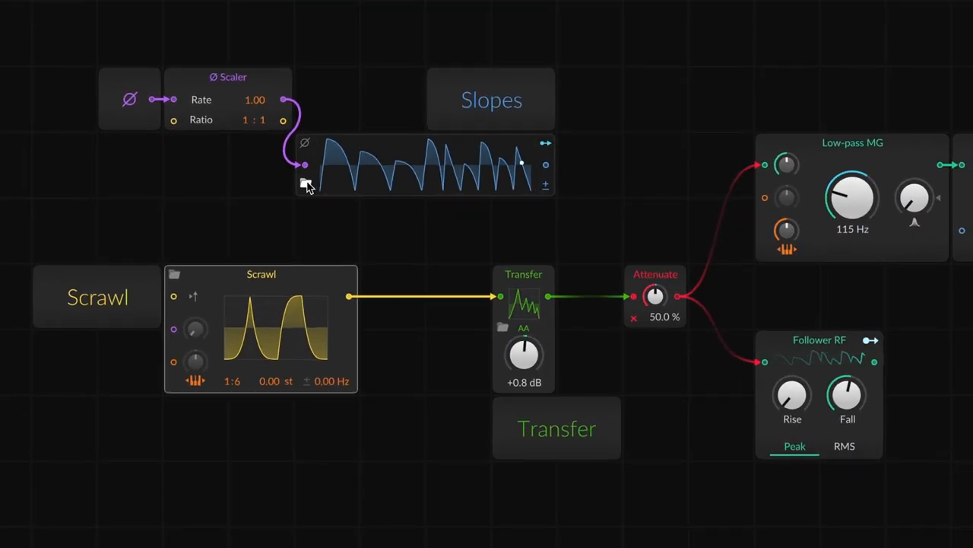
# Step: Browse the Slopes module's curve library and select the Mirrored II curve
pyautogui.click(304, 183)
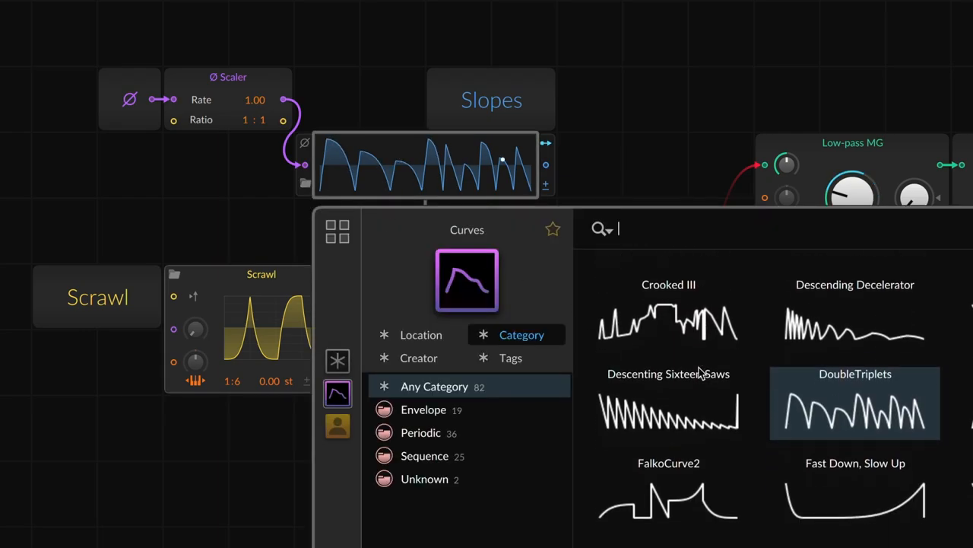
pyautogui.click(670, 410)
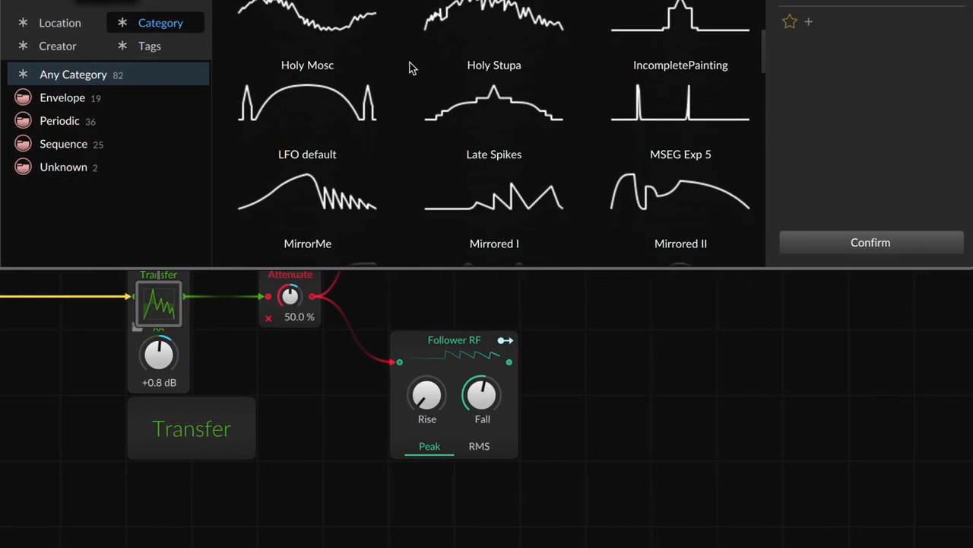
pyautogui.scroll(-3)
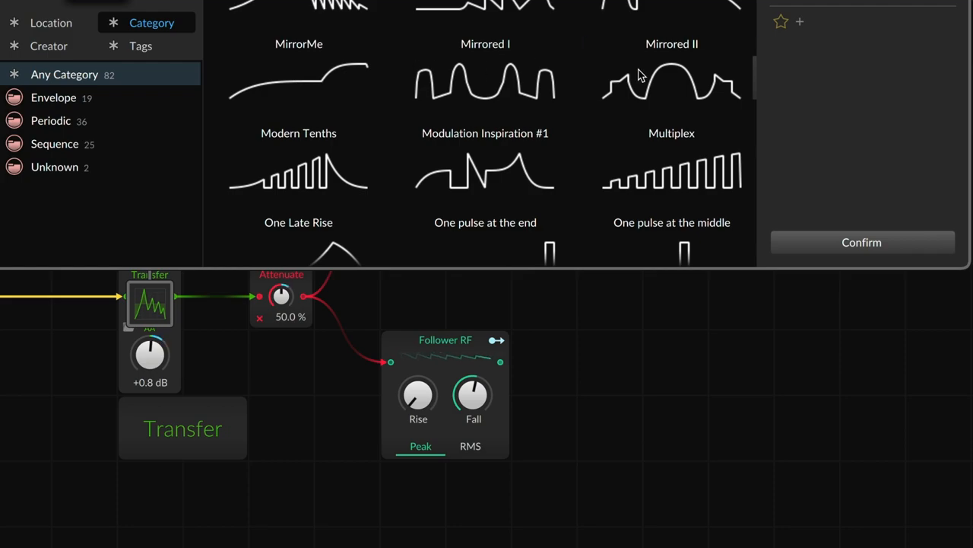
pyautogui.click(672, 73)
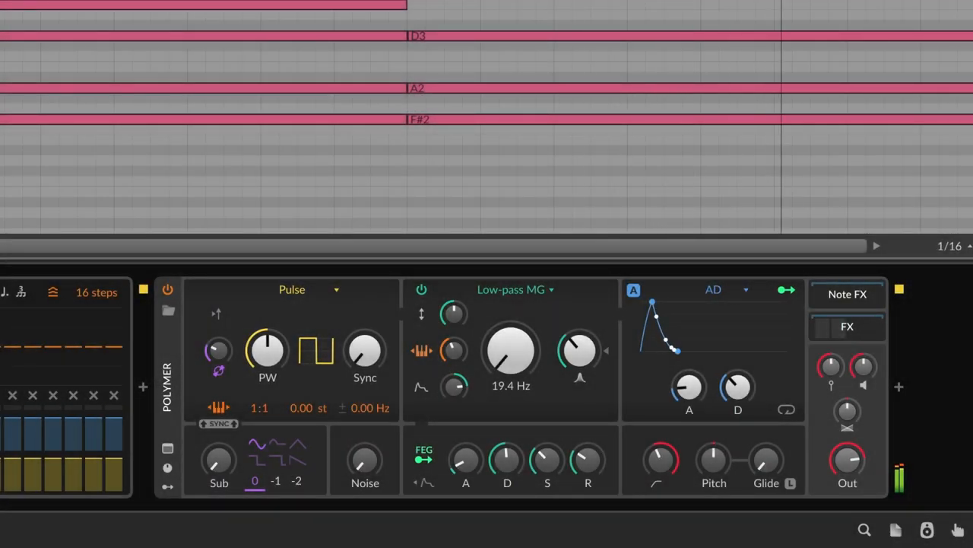
pyautogui.moveTo(749, 292)
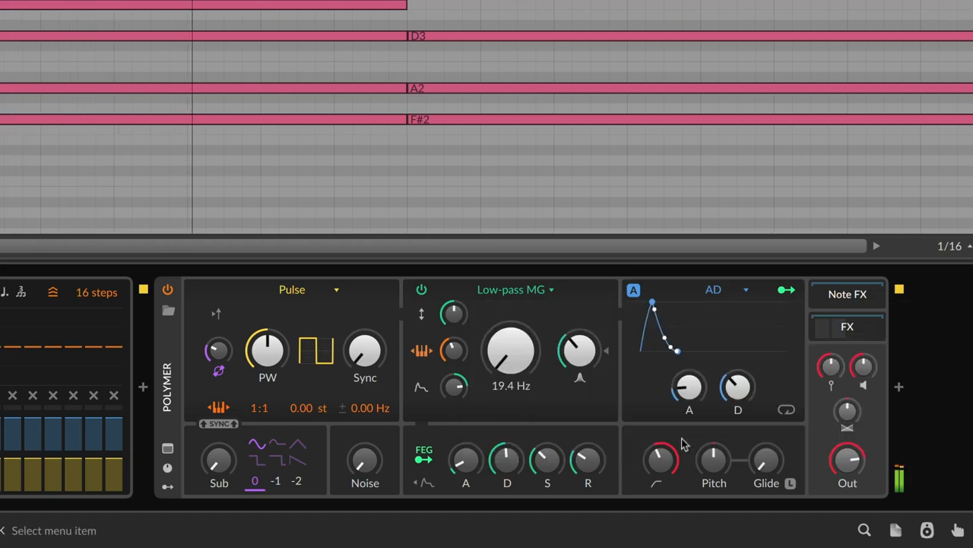
# Step: Switch Polymer's oscillator type to Scrawl
pyautogui.click(713, 289)
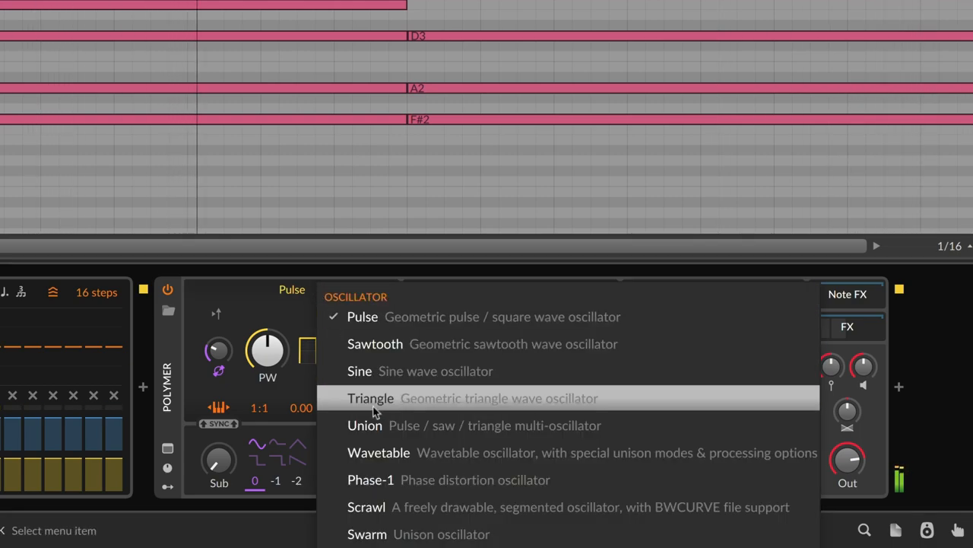
pyautogui.click(365, 506)
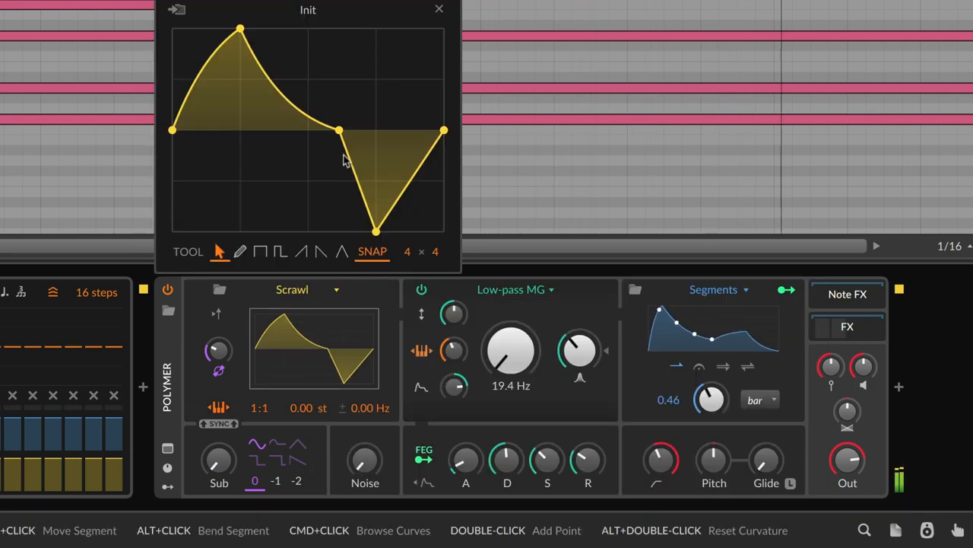
# Step: Give the Init shape a sharp drop to about -70% after the peak and set phase modulation to 153%
pyautogui.moveTo(338, 129); pyautogui.dragTo(256, 199)
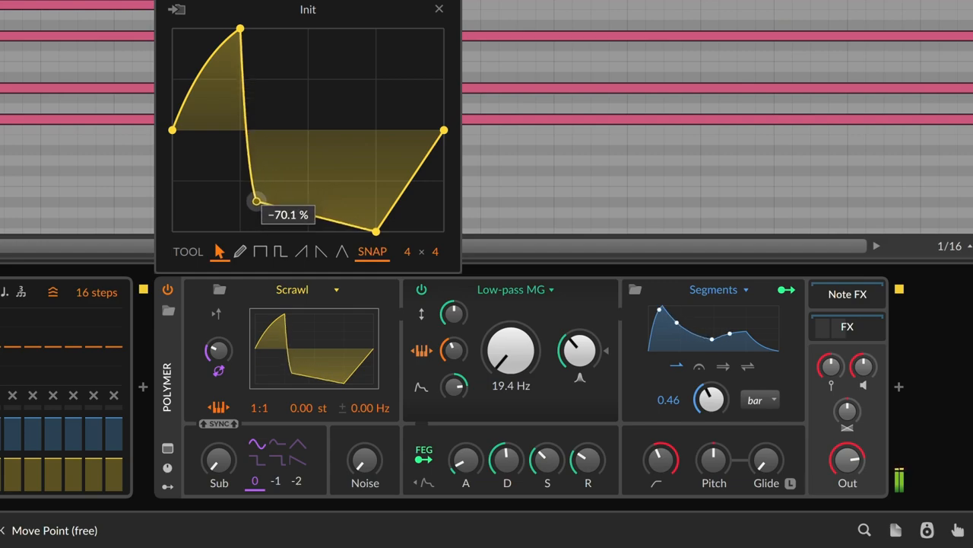
pyautogui.moveTo(255, 201); pyautogui.dragTo(240, 204)
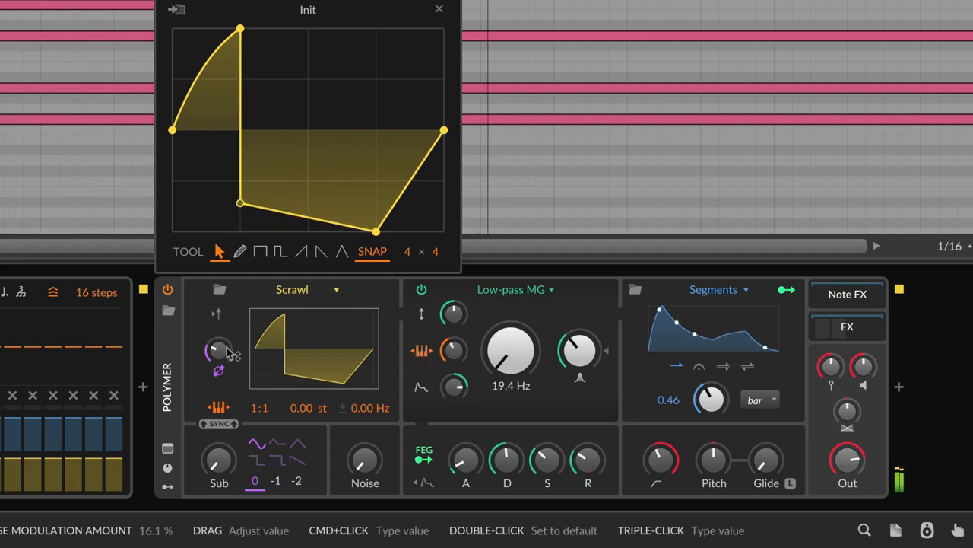
pyautogui.moveTo(216, 350); pyautogui.dragTo(216, 320)
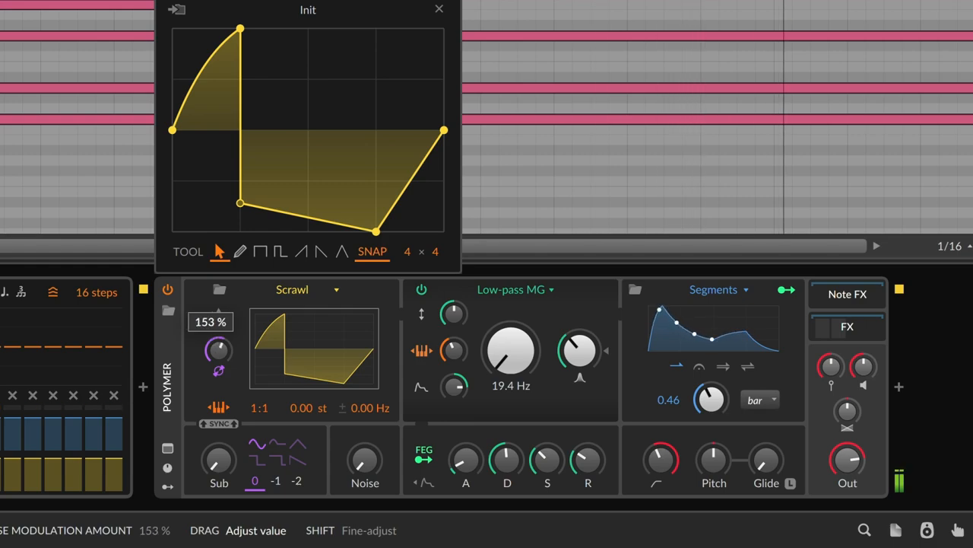